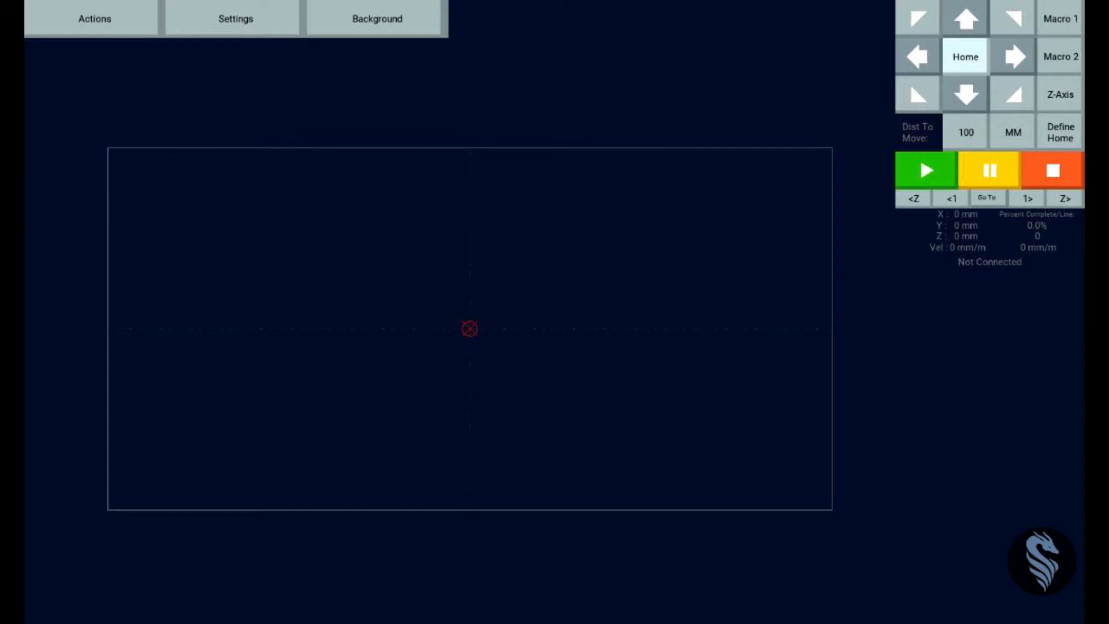
Step: Open the Maslow Settings page from Ground Control's Settings menu
left_click(235, 19)
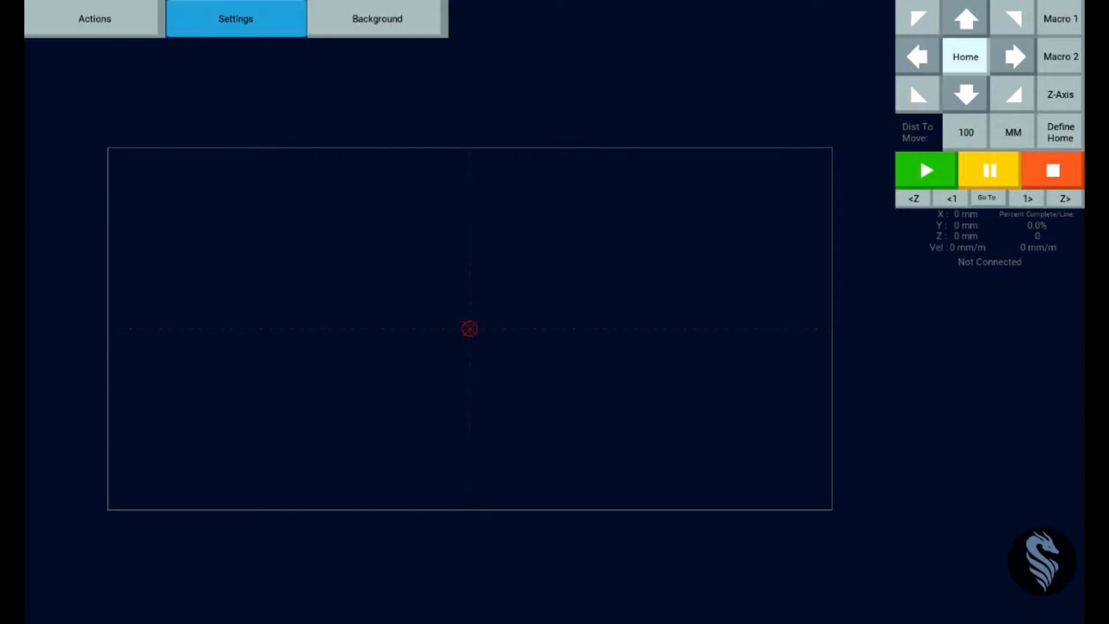
left_click(235, 18)
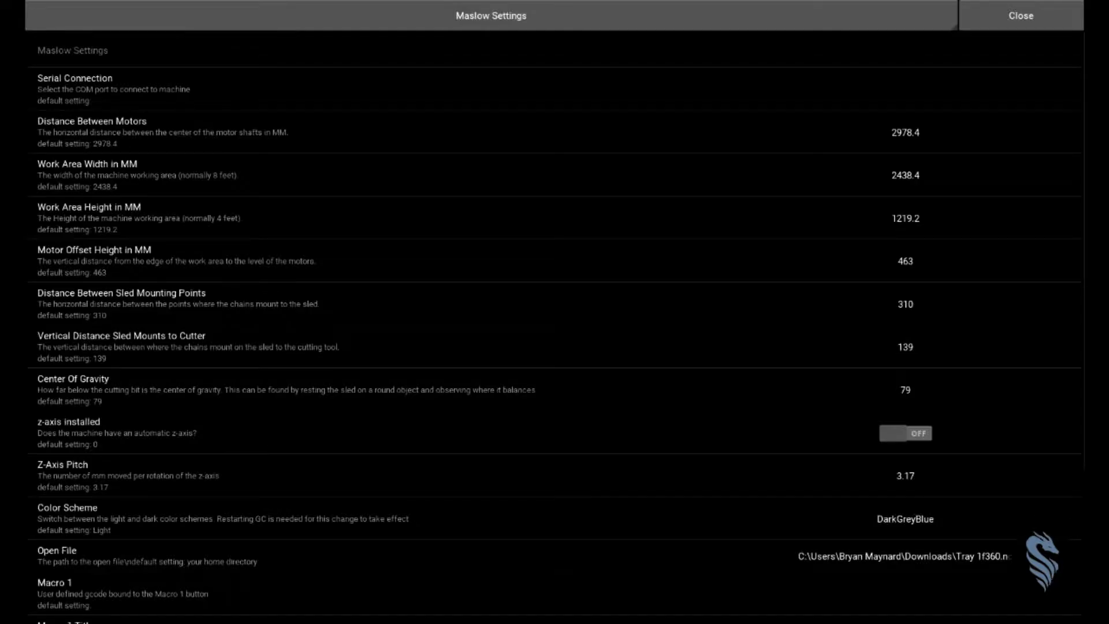
Step: Open the settings category list, keep Maslow Settings, and check Z-Axis Pitch (3.17)
left_click(490, 15)
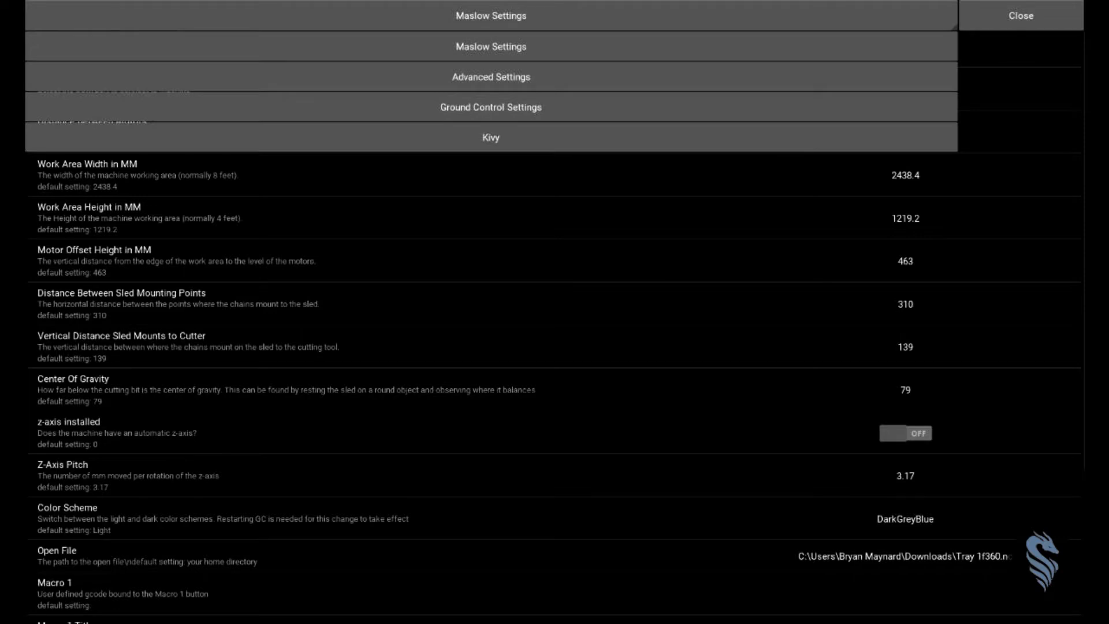
left_click(491, 46)
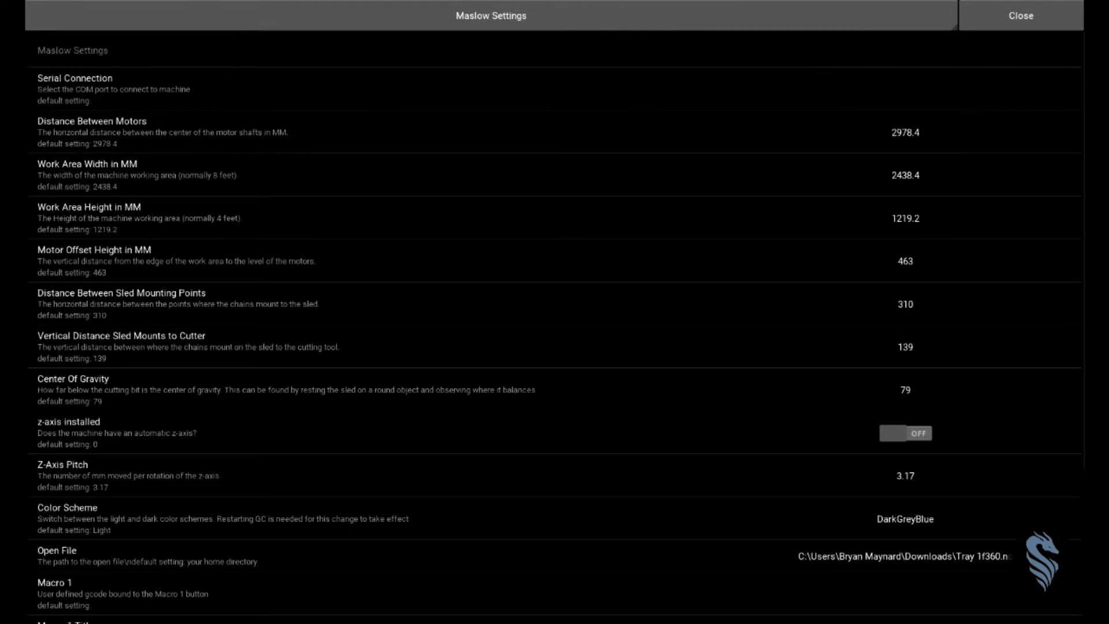
mouse_move(1072, 476)
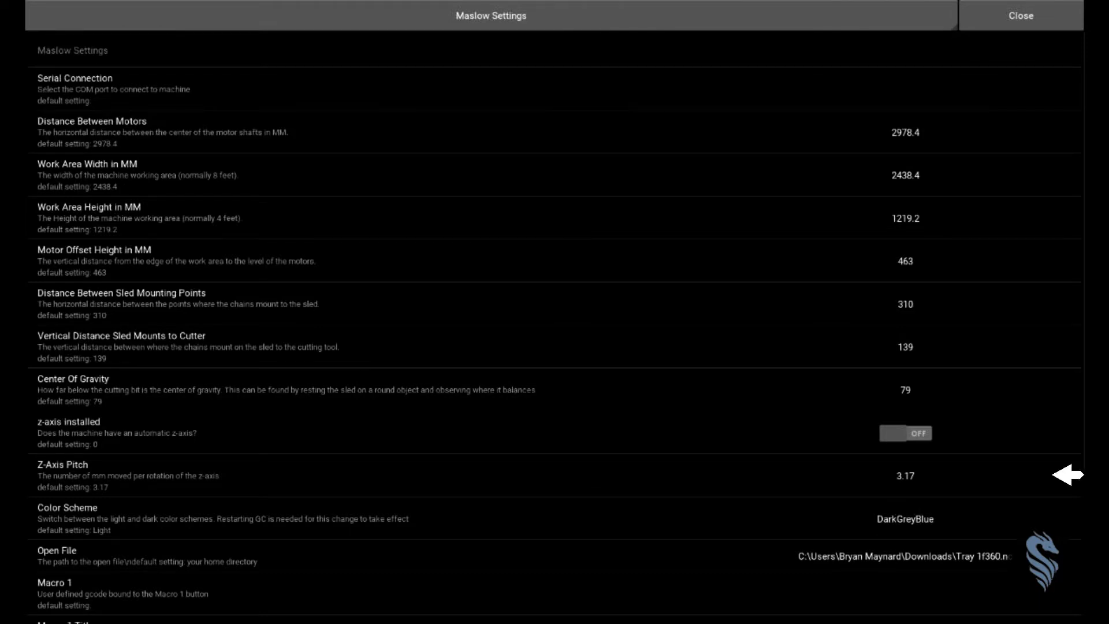
mouse_move(1026, 475)
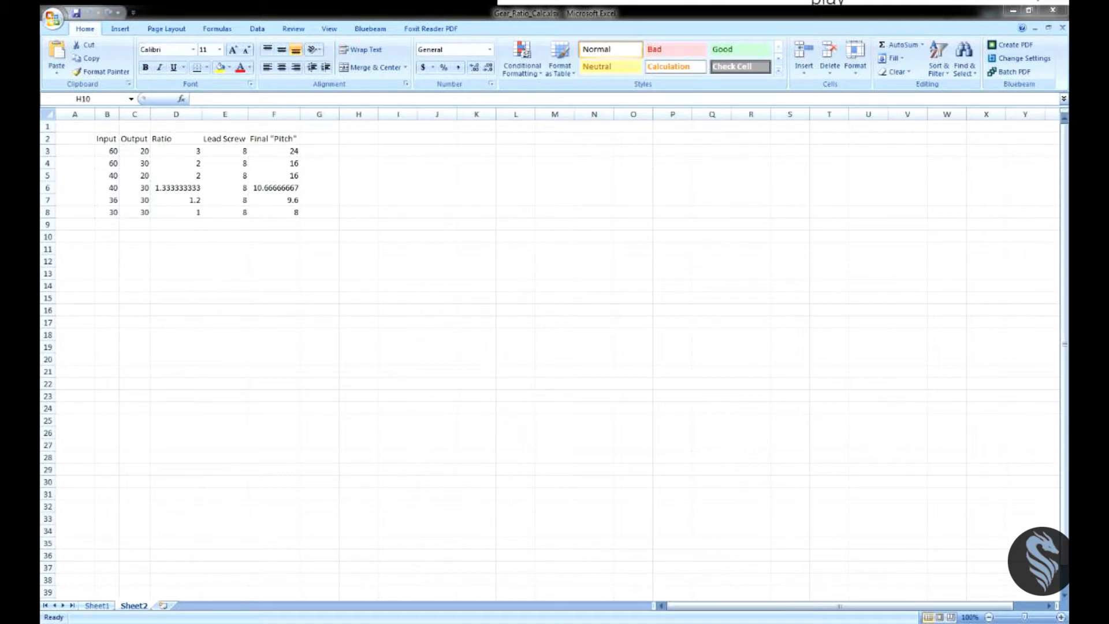
left_click_drag(225, 151, 224, 212)
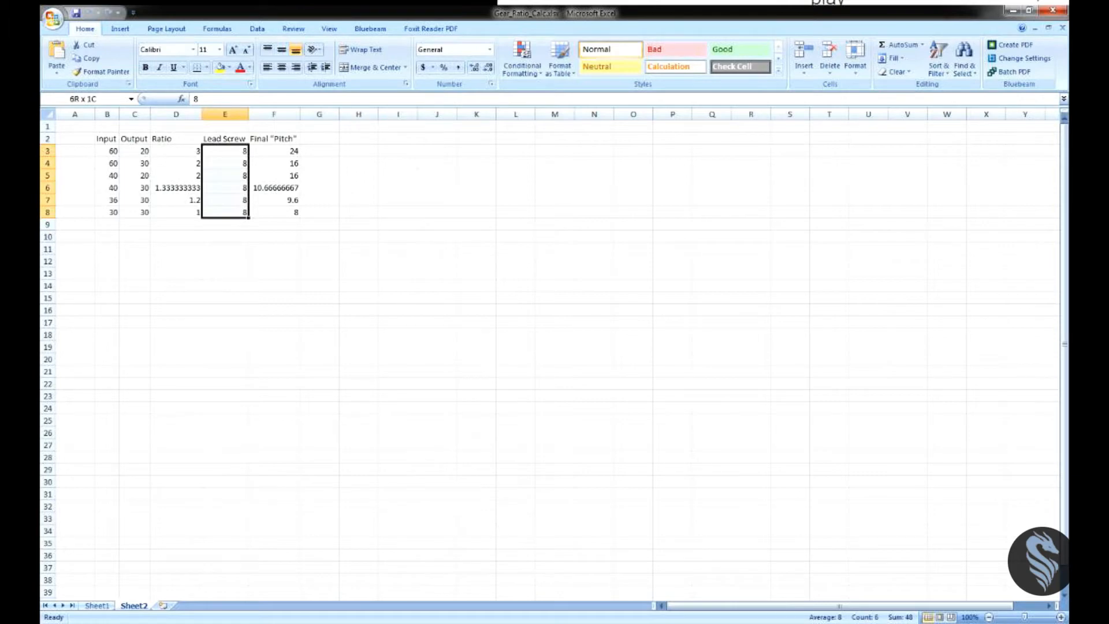
left_click(225, 150)
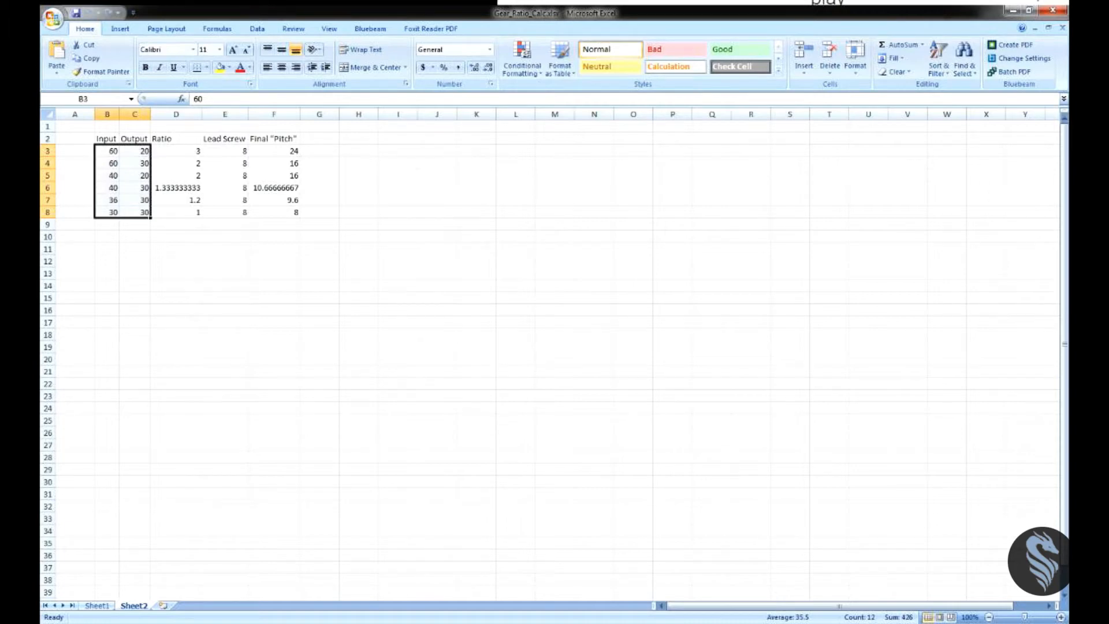
left_click(107, 151)
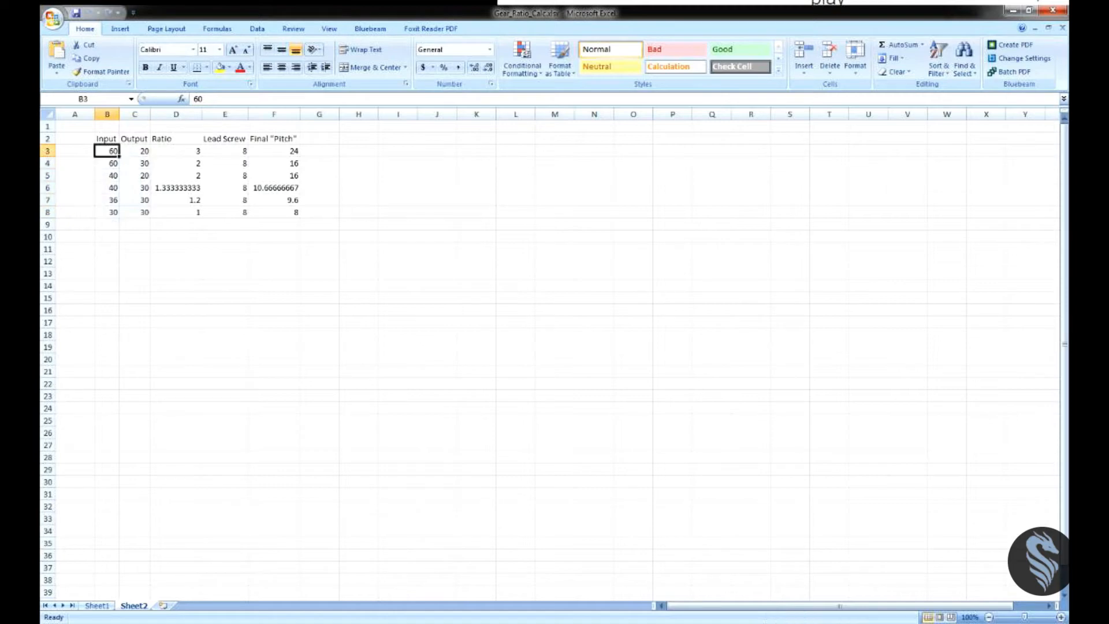
left_click_drag(107, 151, 108, 212)
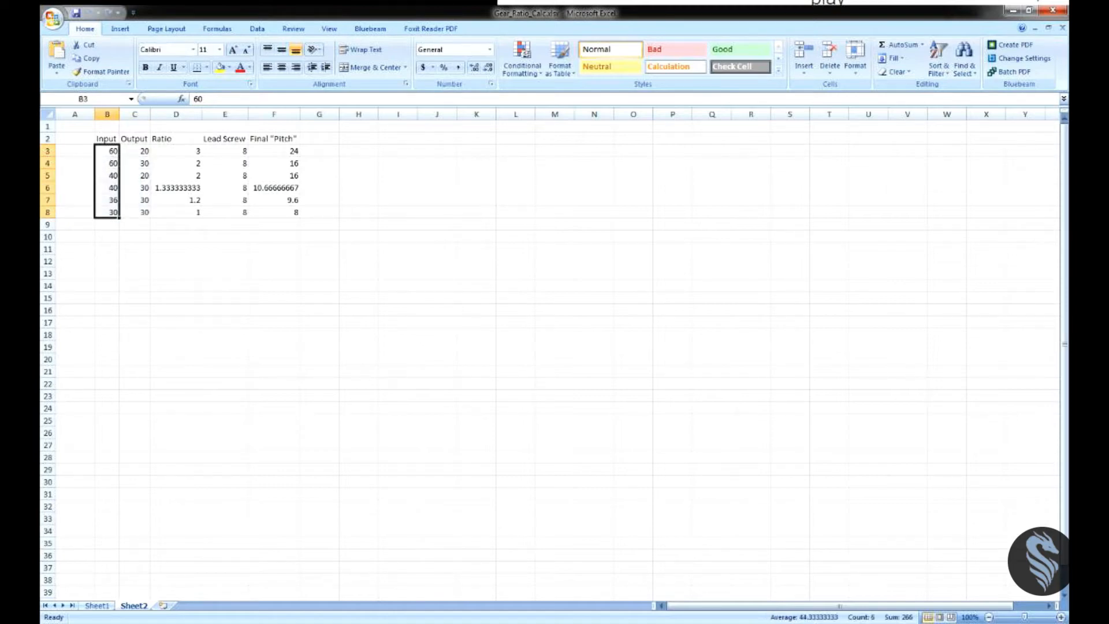
left_click(106, 138)
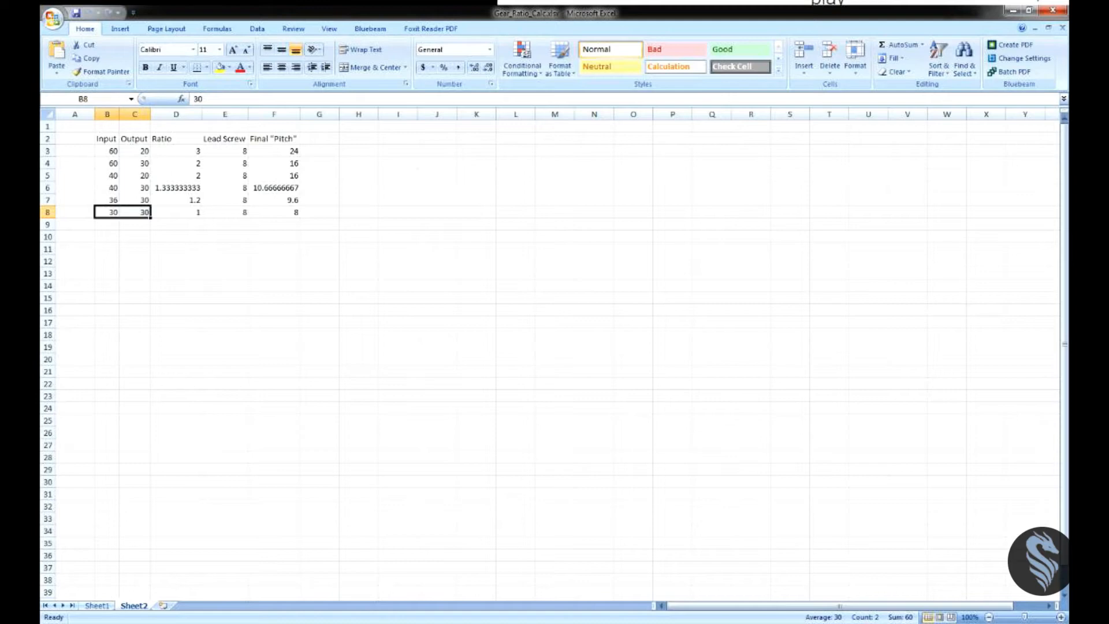
left_click(176, 213)
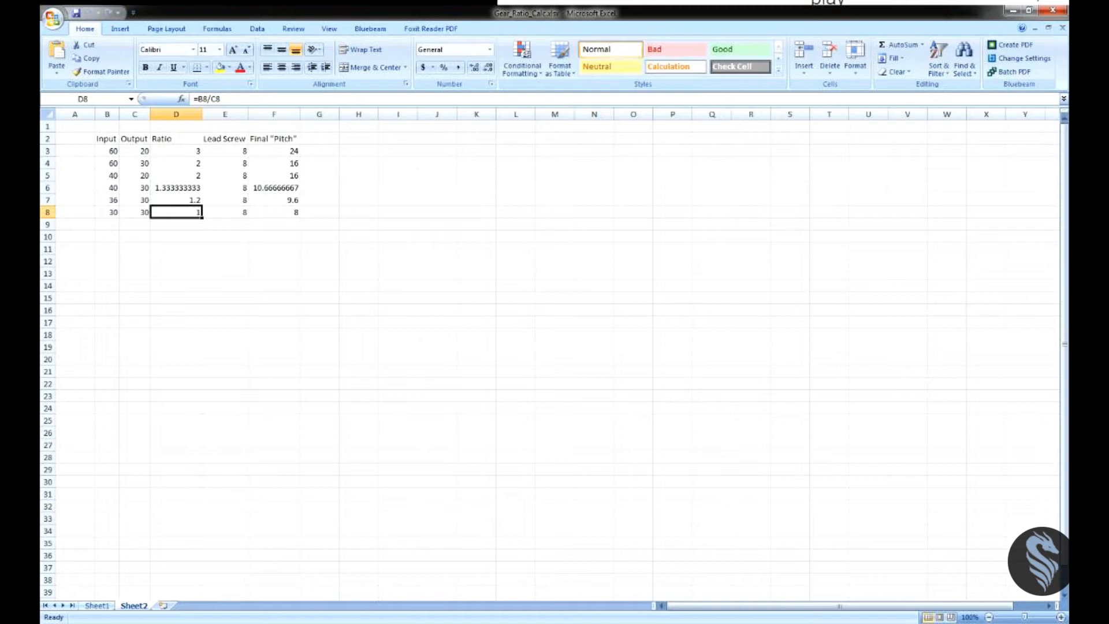
left_click(274, 211)
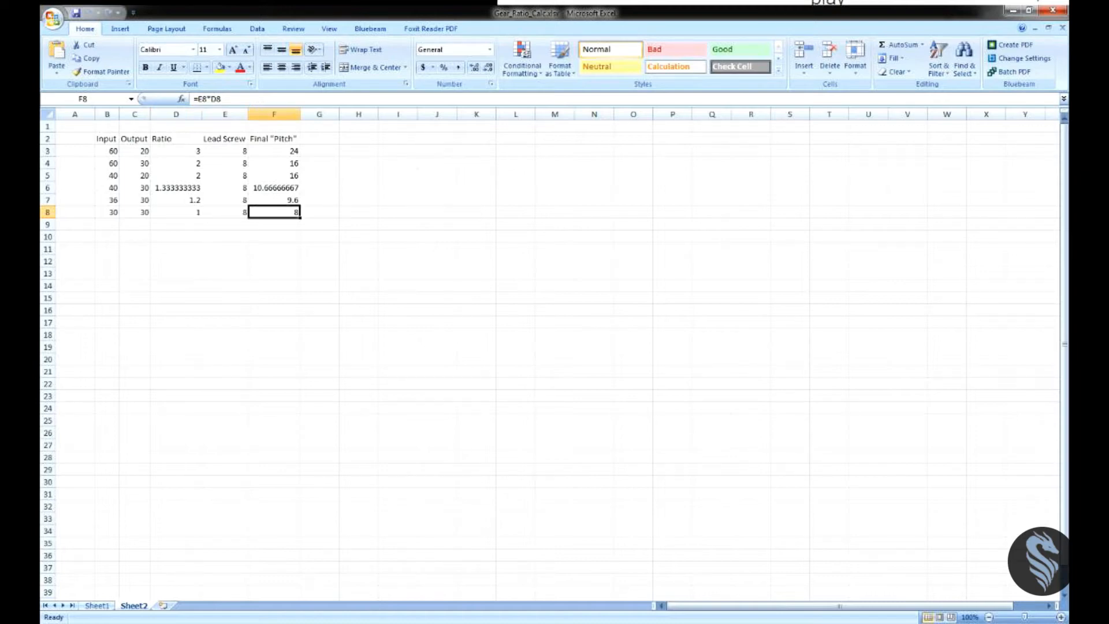
left_click(175, 211)
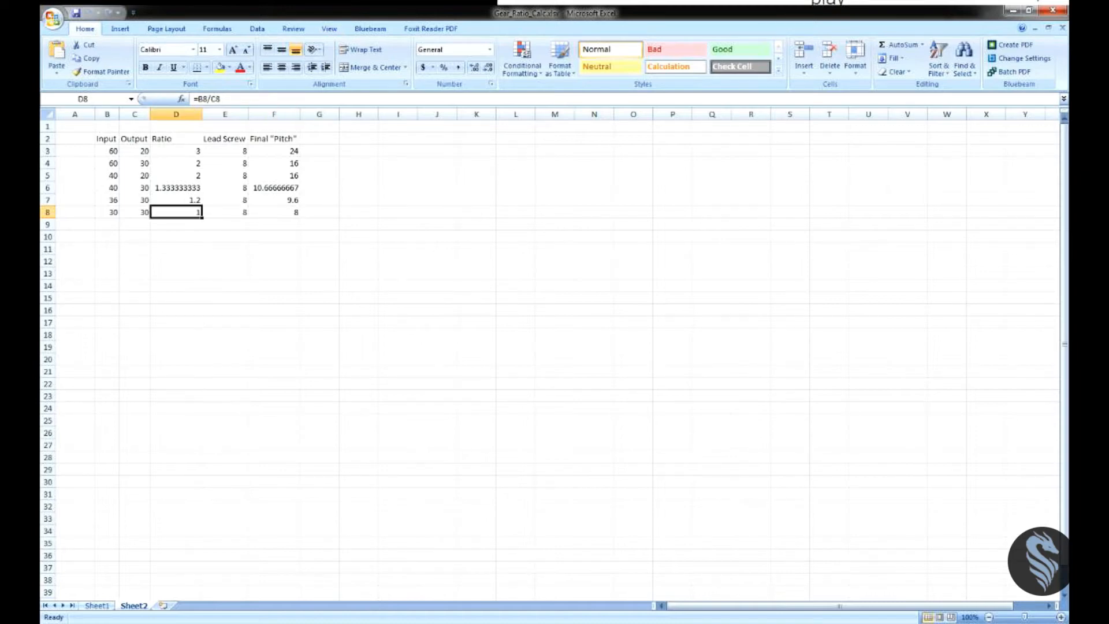
left_click(225, 212)
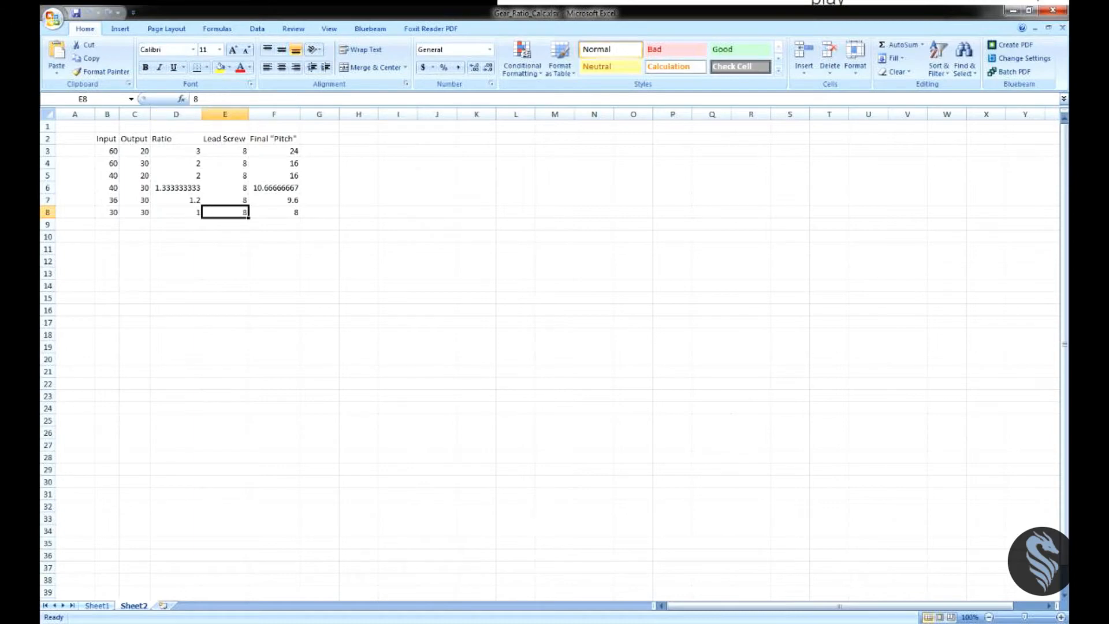
left_click(176, 211)
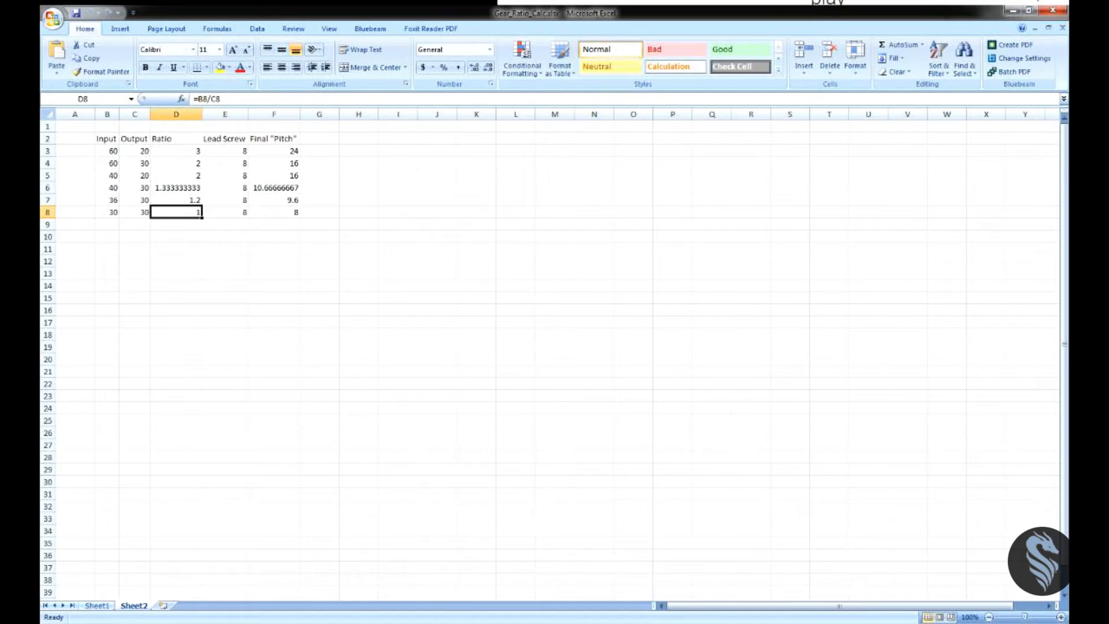
left_click(106, 200)
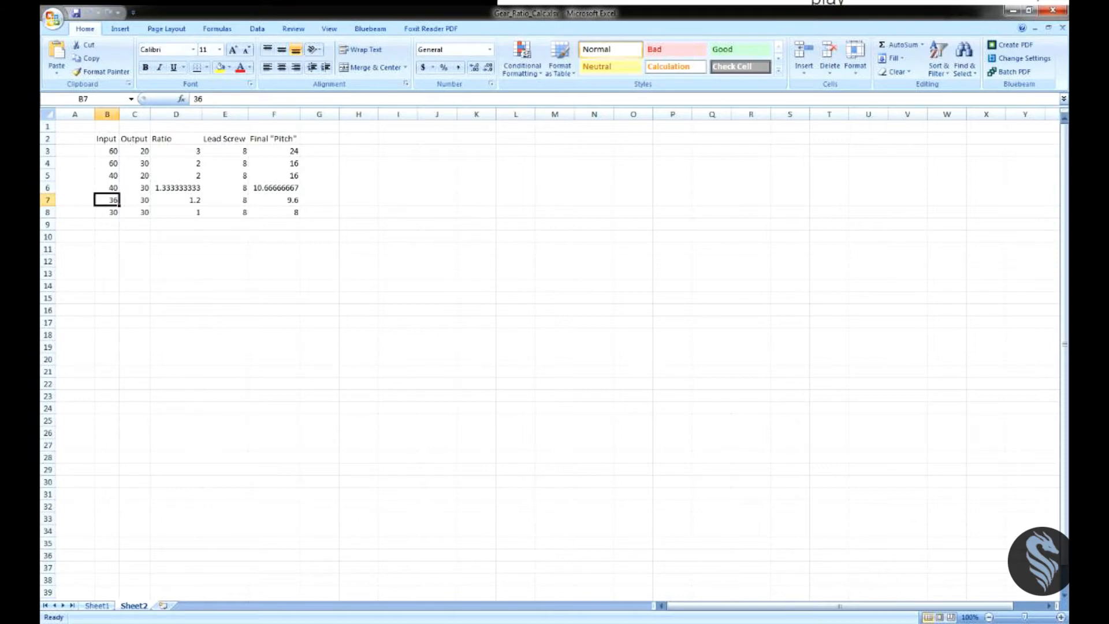
left_click(107, 175)
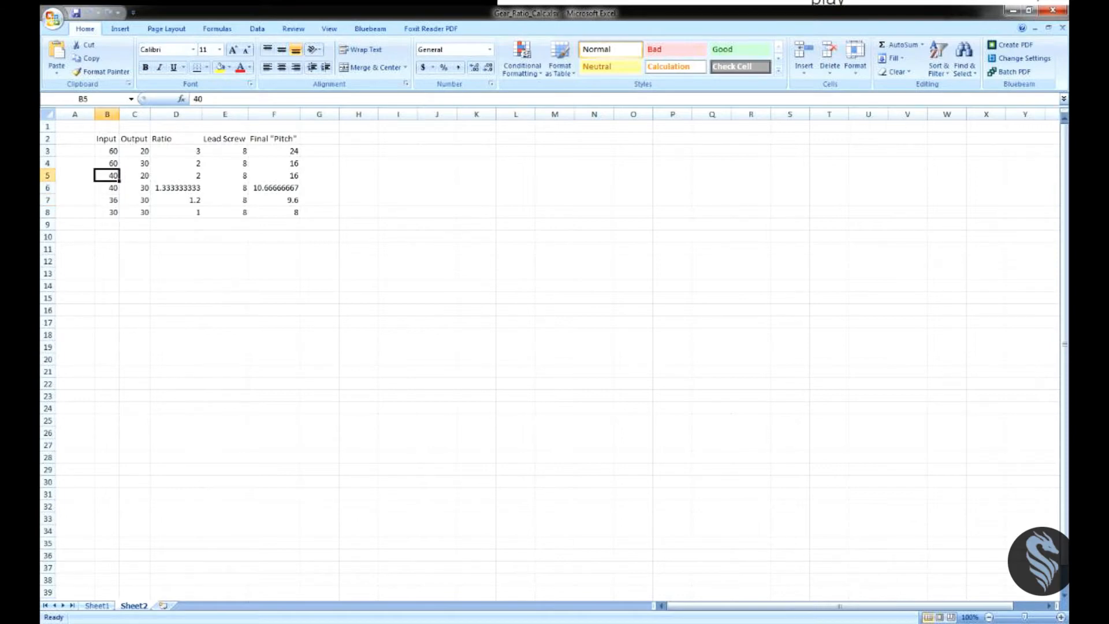
left_click_drag(176, 150, 177, 199)
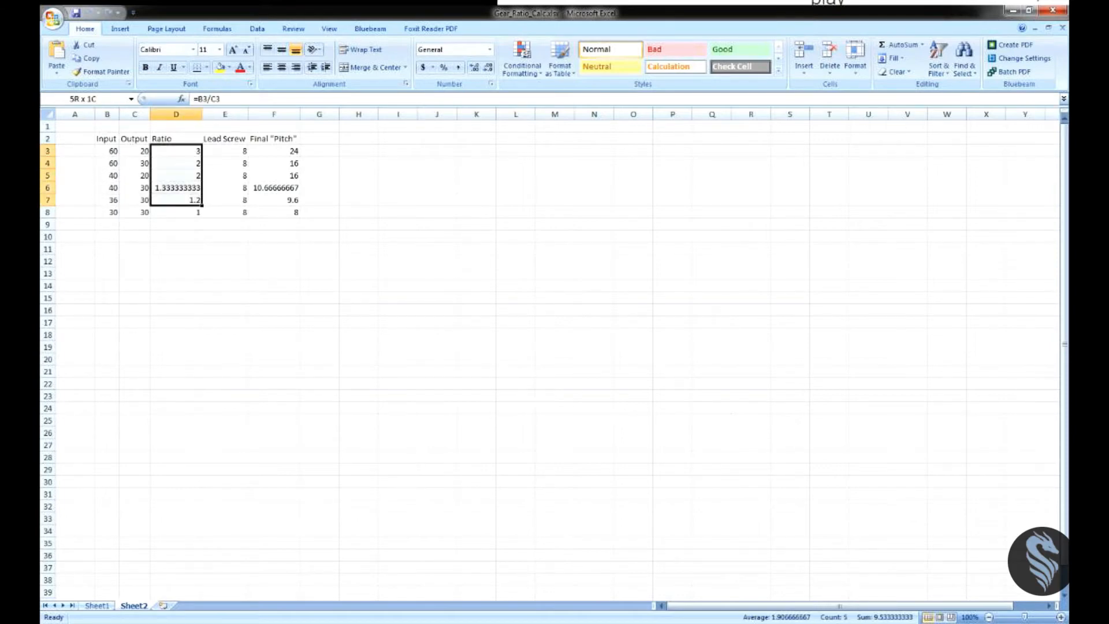
left_click(175, 151)
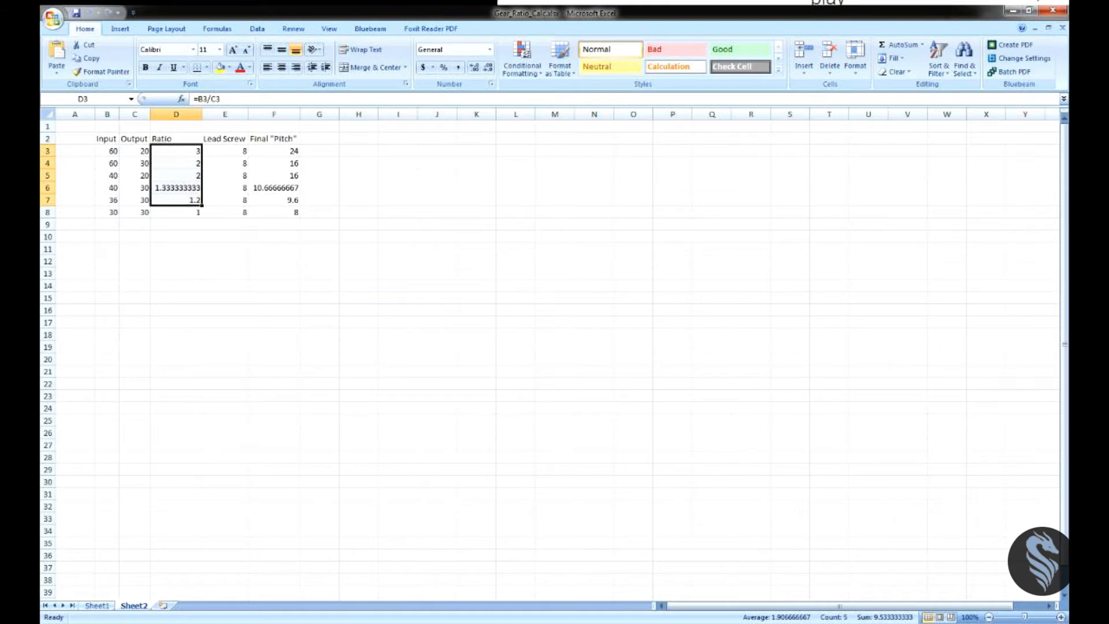
left_click_drag(106, 150, 225, 151)
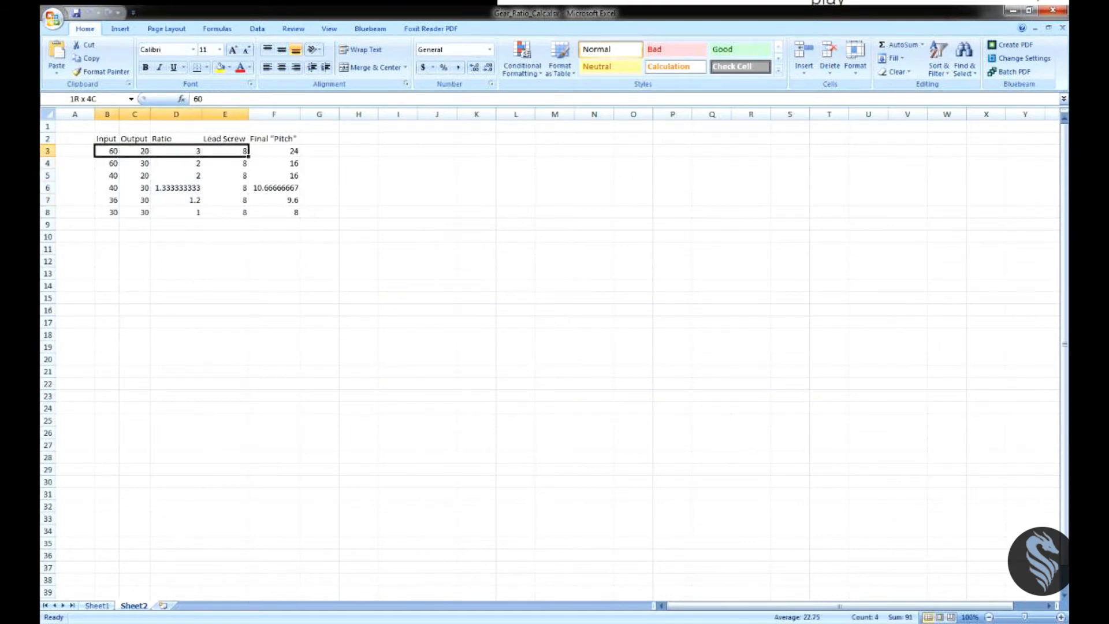
left_click(107, 151)
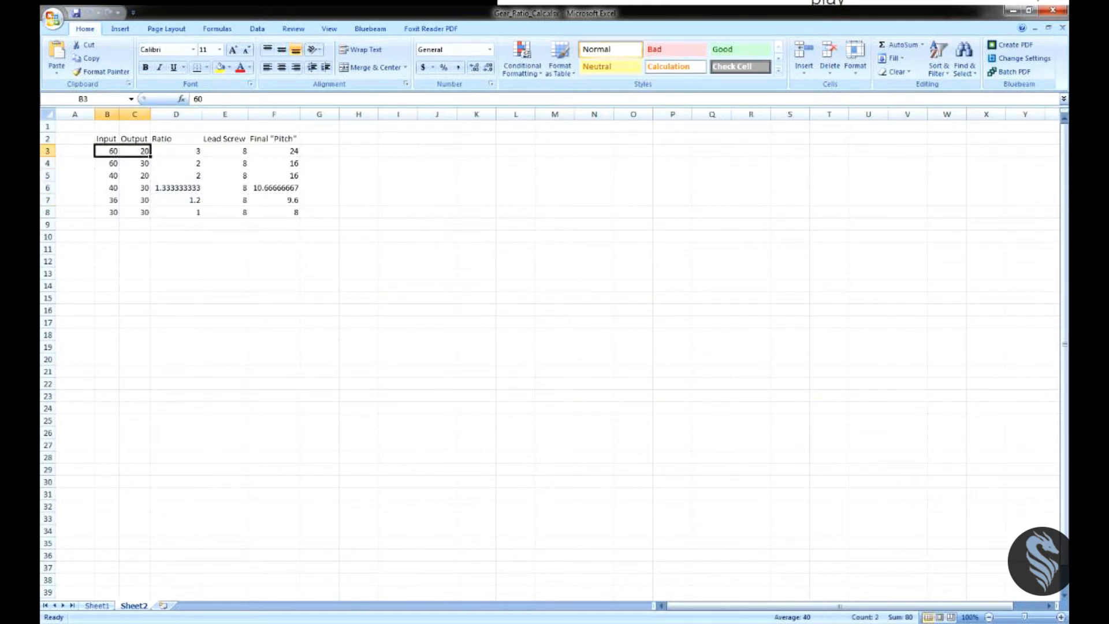
left_click(176, 150)
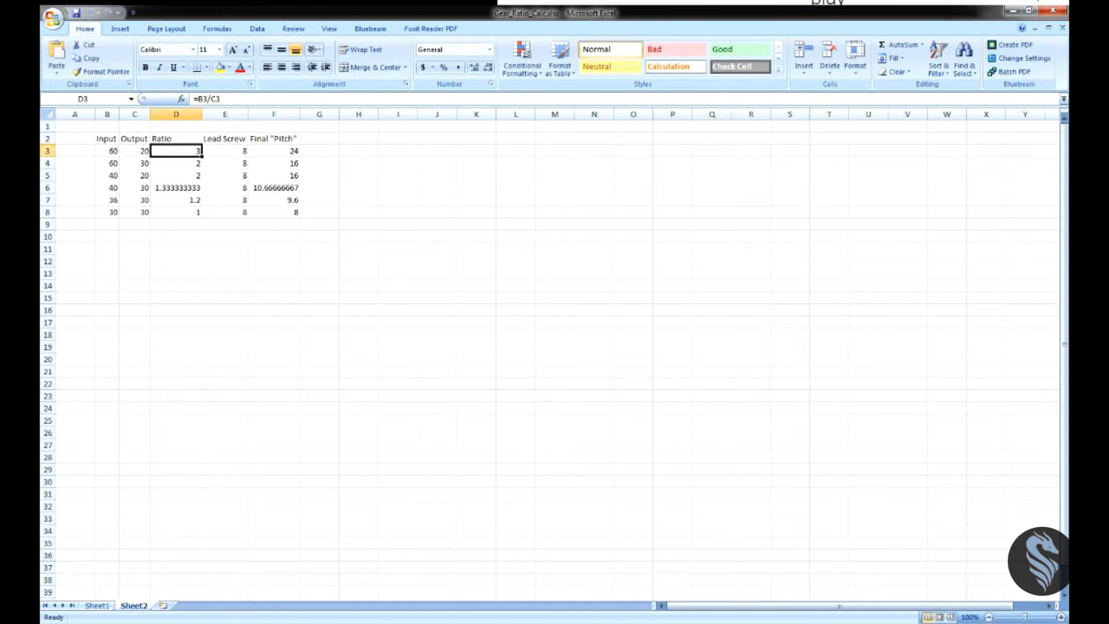
left_click(274, 150)
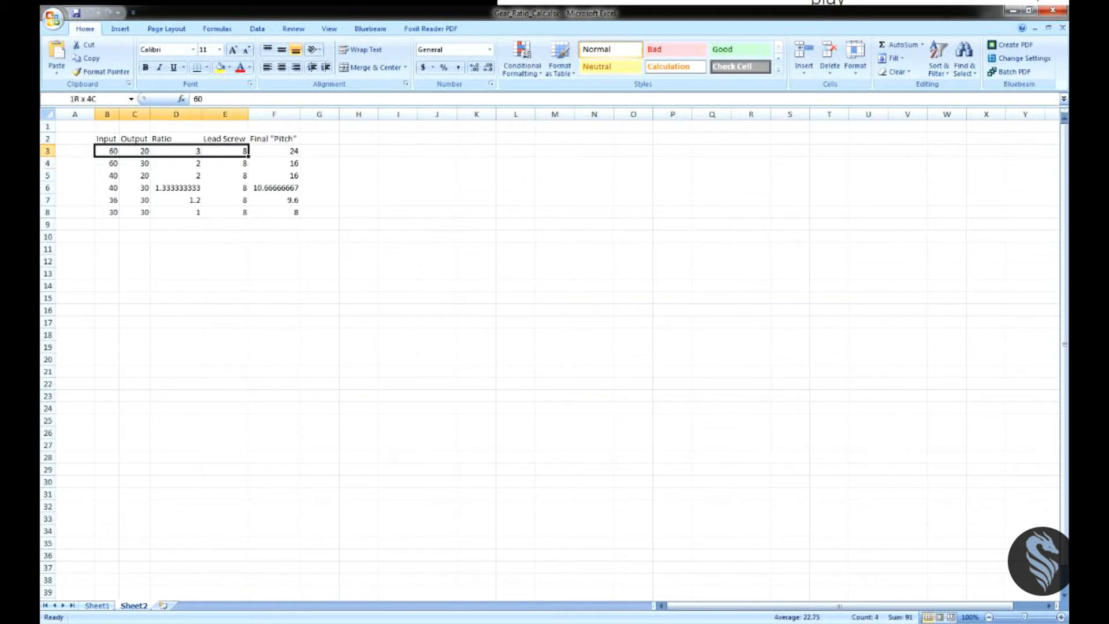
Step: Check the gear-ratio formulas in D3 and F3 (=E3*D3), then return to Ground Control
left_click(107, 151)
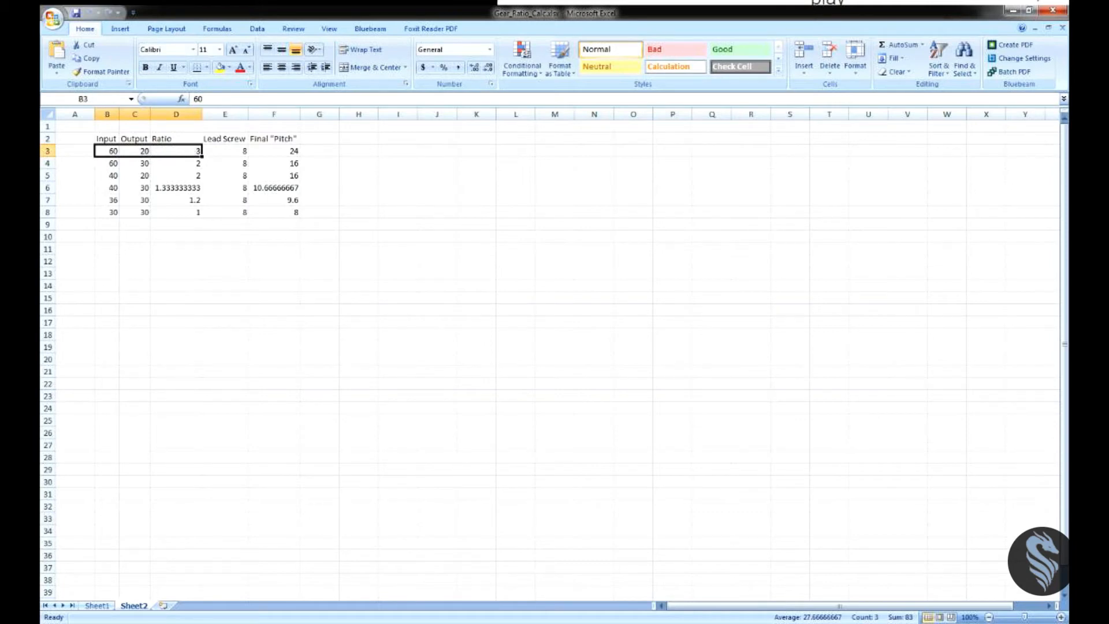
left_click(273, 151)
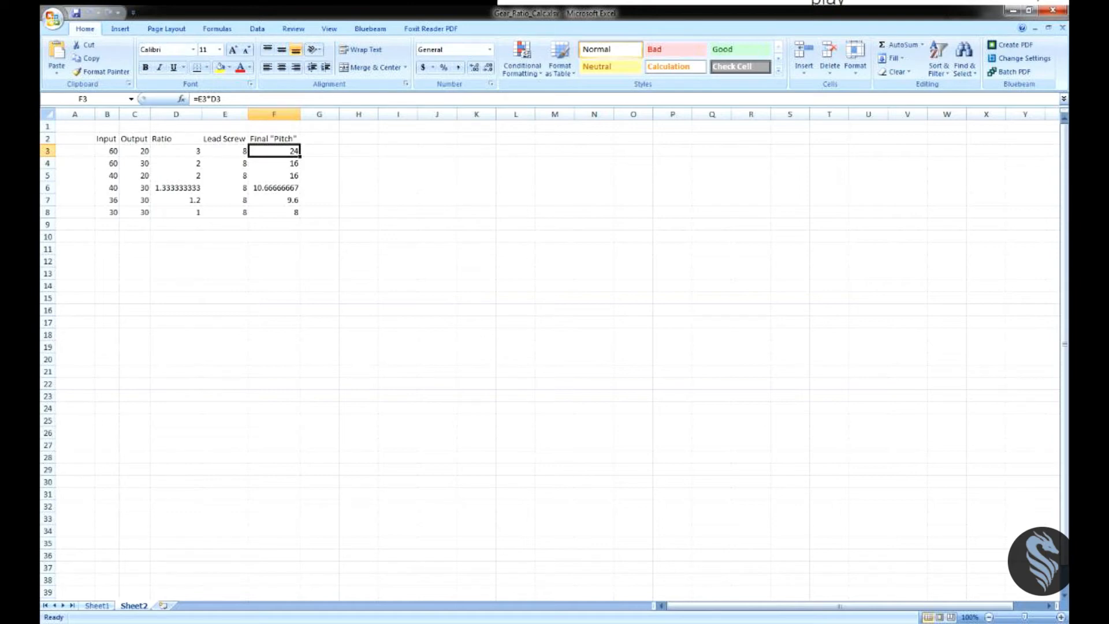
left_click(176, 151)
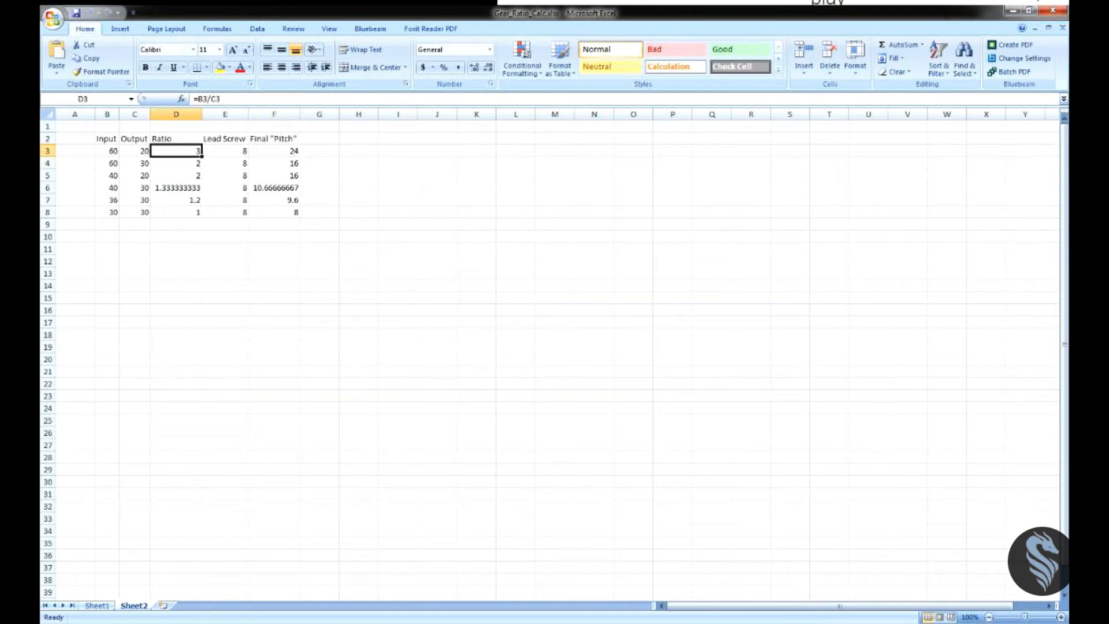
left_click(274, 150)
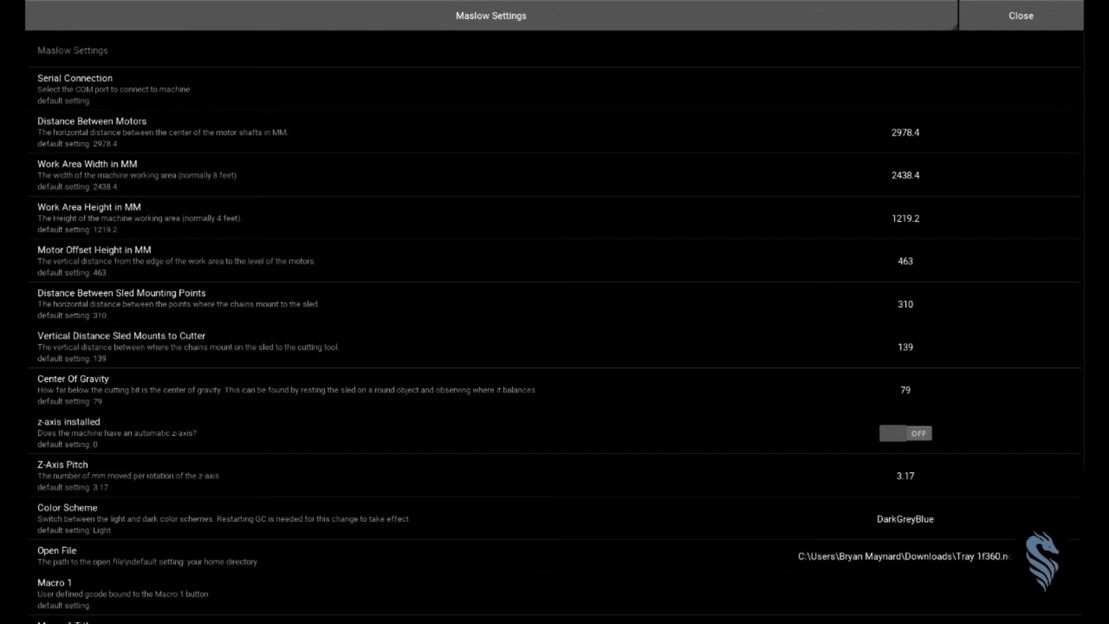
Step: Change Z-Axis Pitch from 3.17 to -24, close settings, and open the Z-Axis controls
left_click(905, 476)
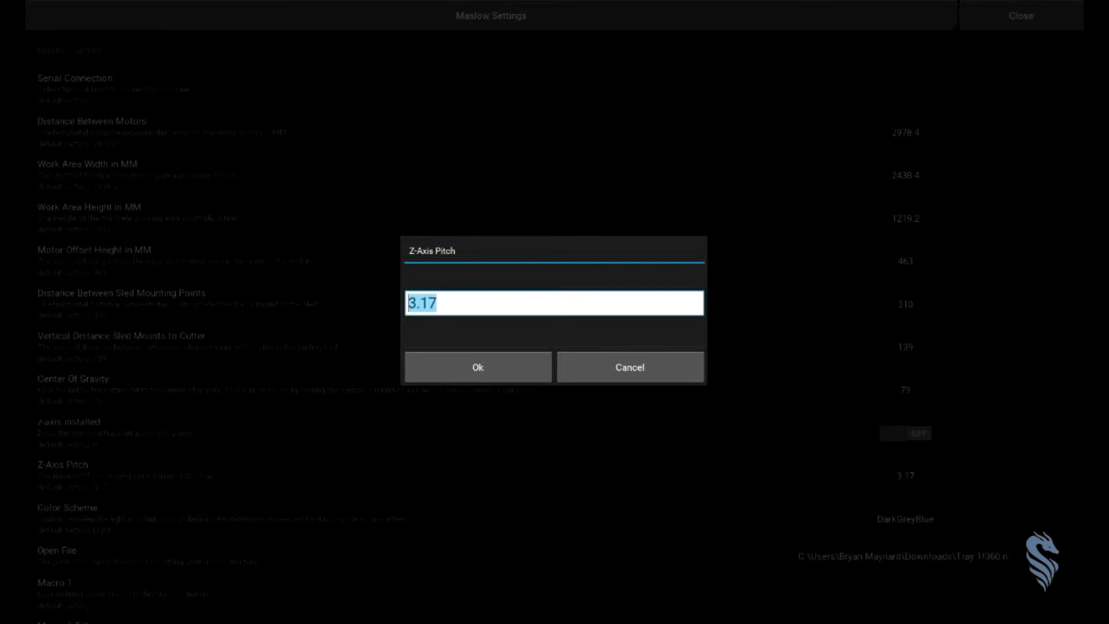
left_click(424, 303)
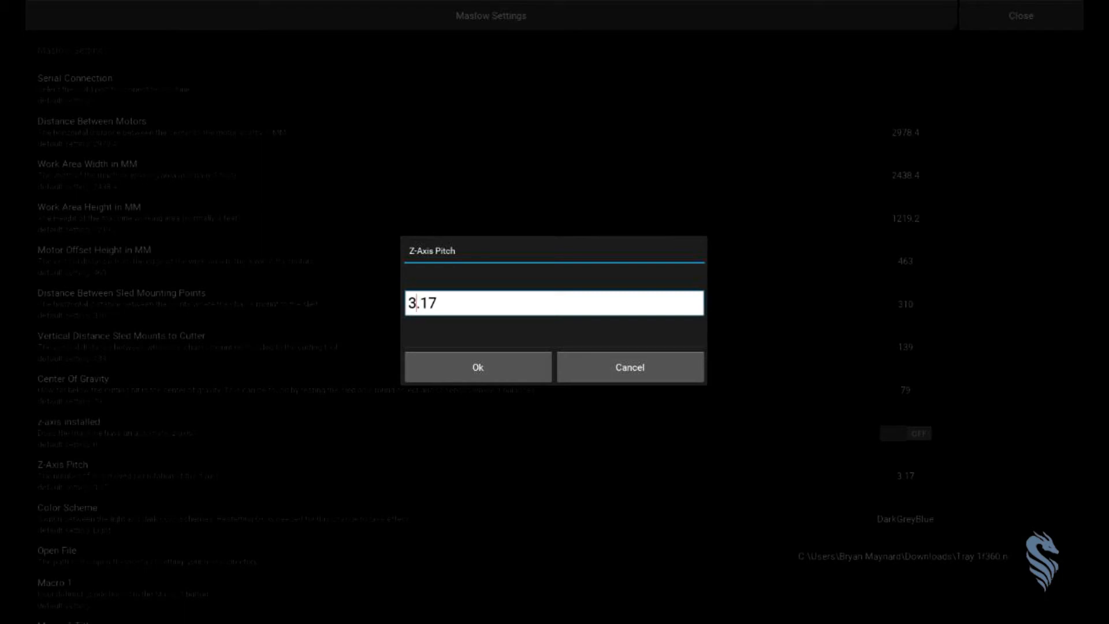
key("ctrl+a")
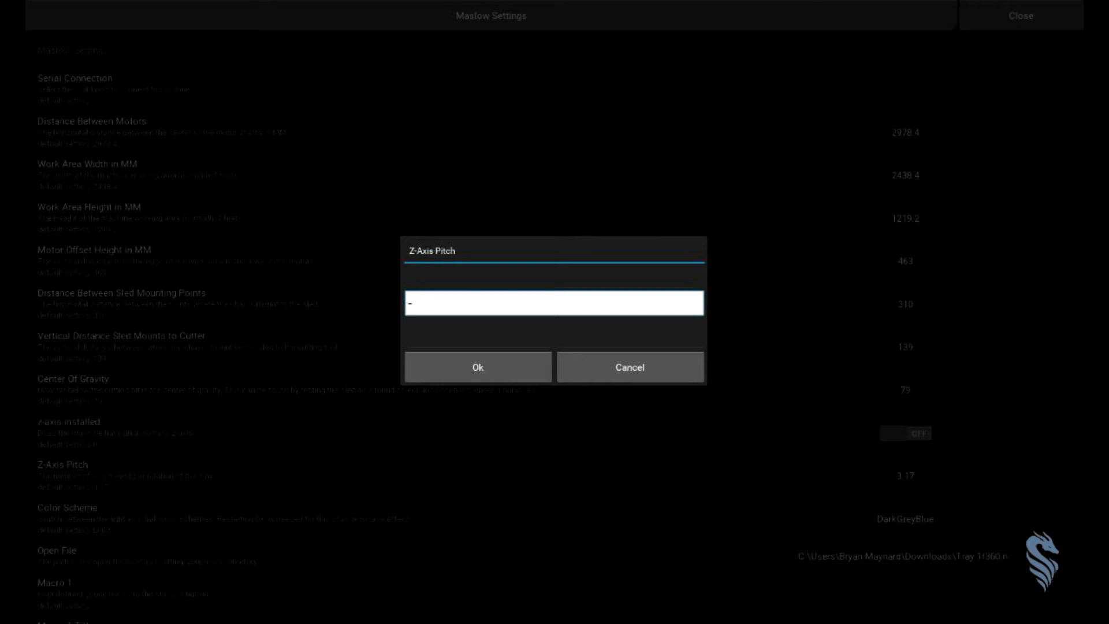
type("24")
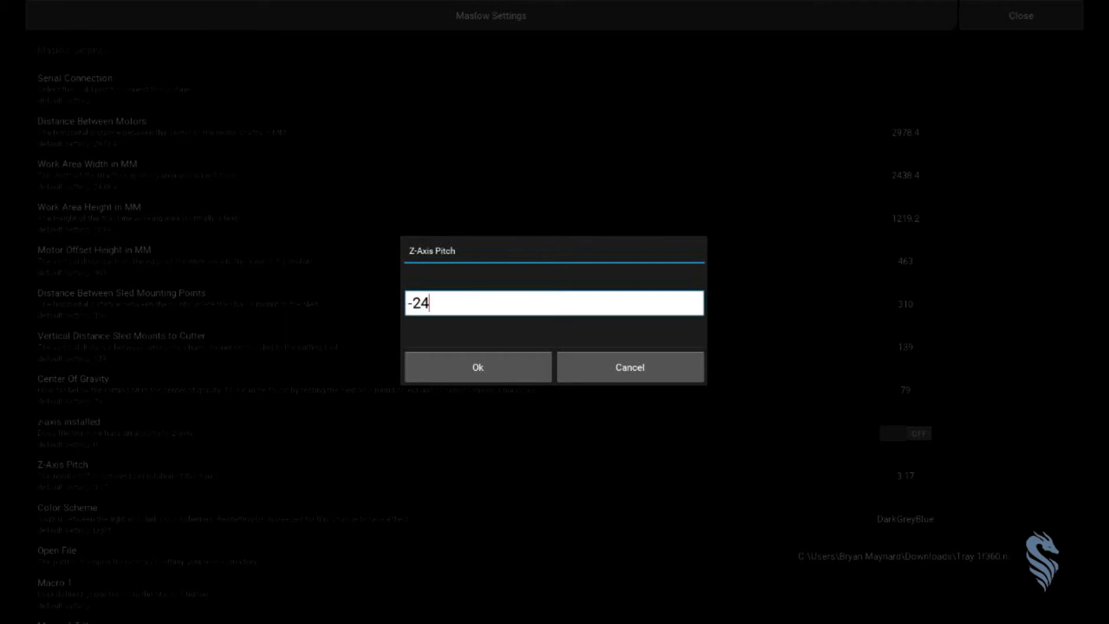
left_click(477, 368)
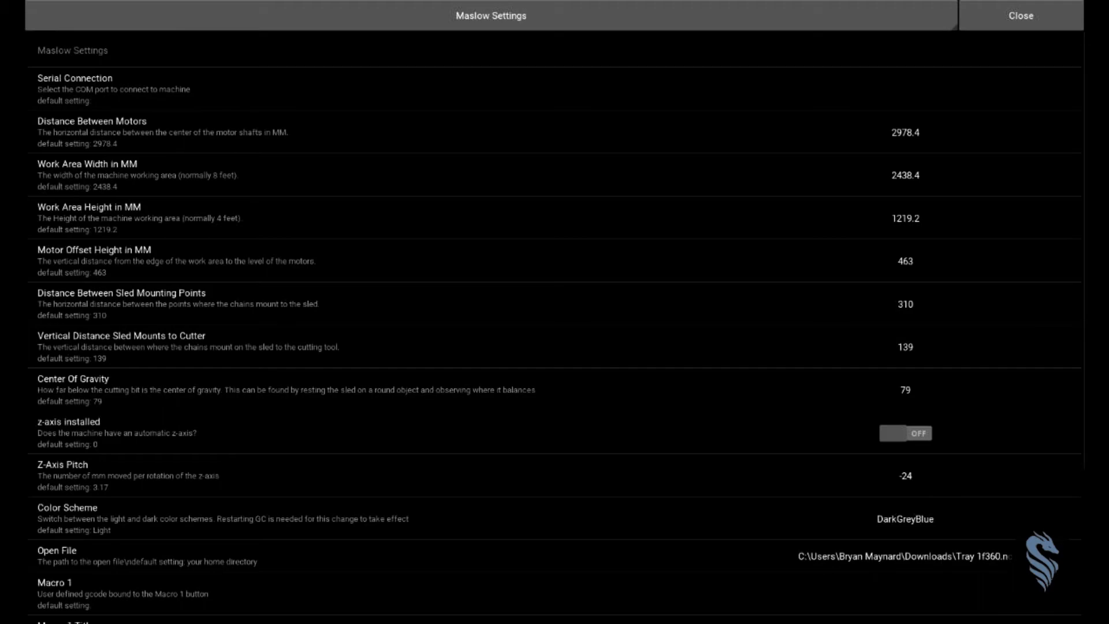
left_click(1020, 15)
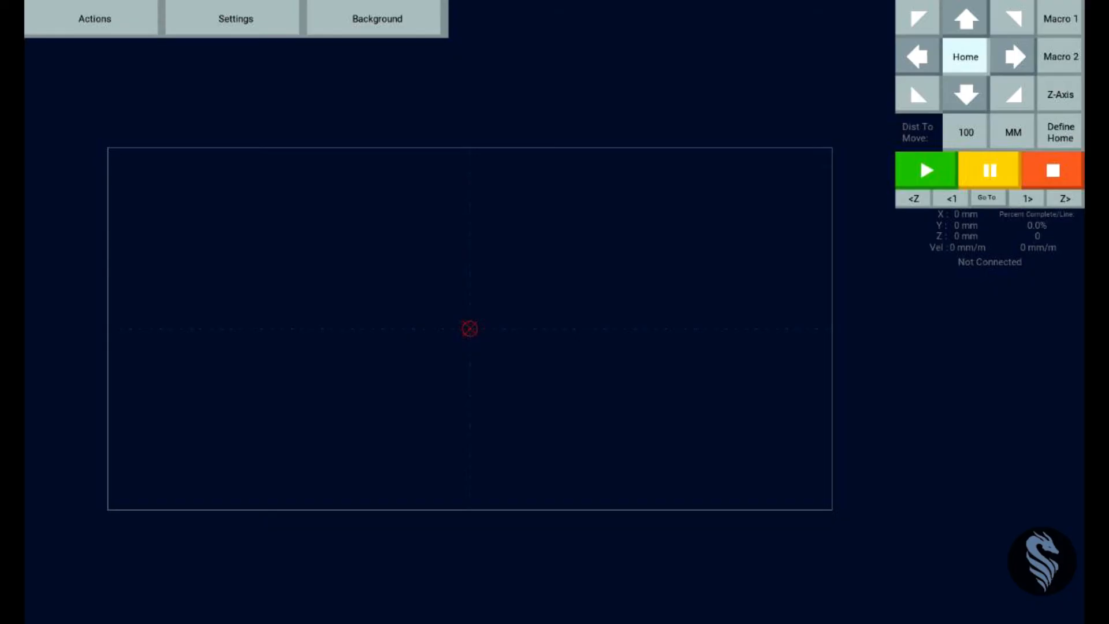
left_click(1060, 94)
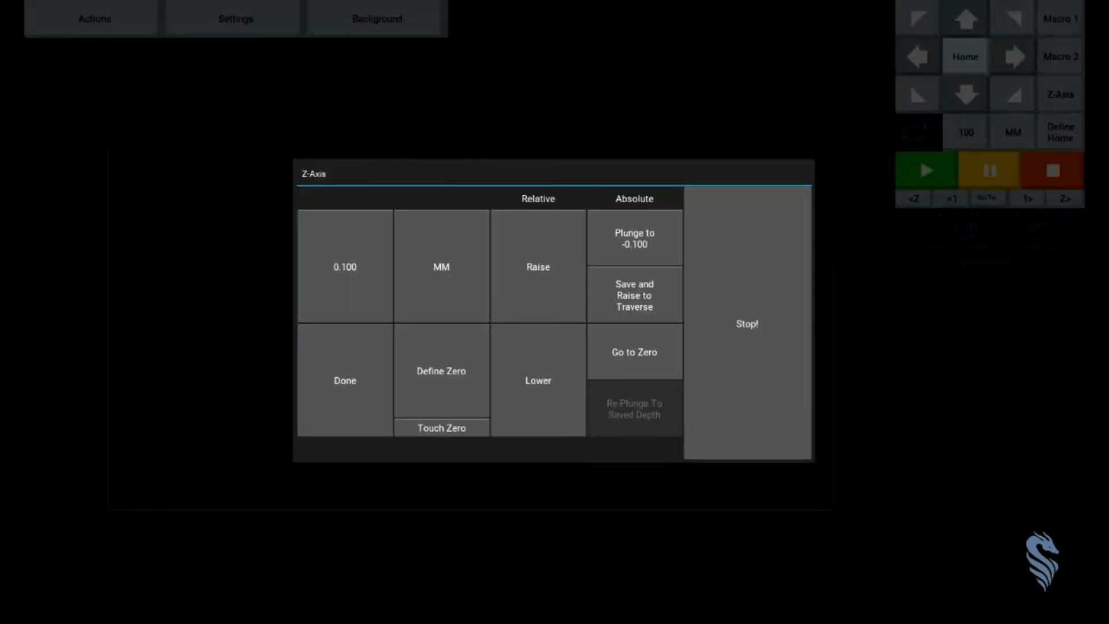